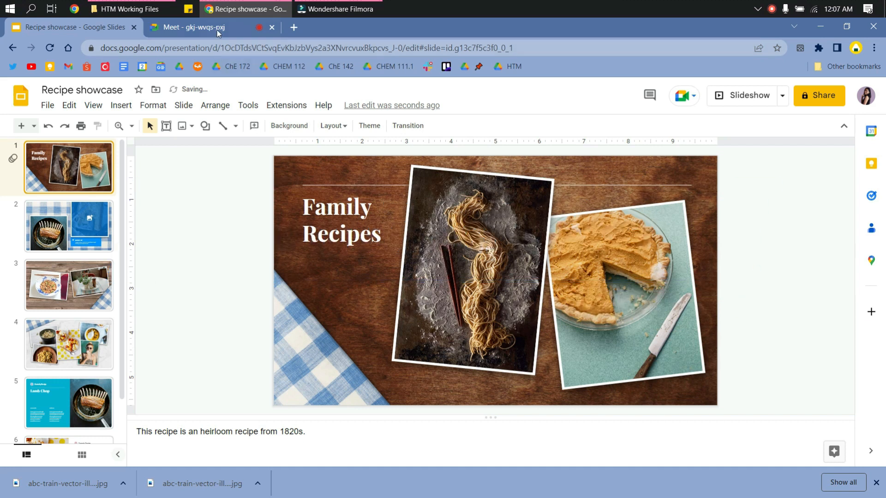
Step: Start presenting the Recipe showcase deck in Presenter view with speaker notes visible
click(192, 26)
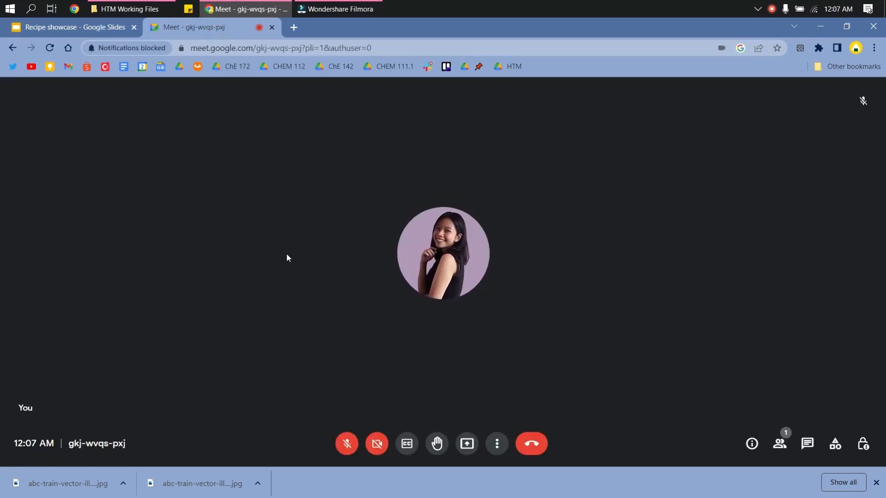
click(67, 26)
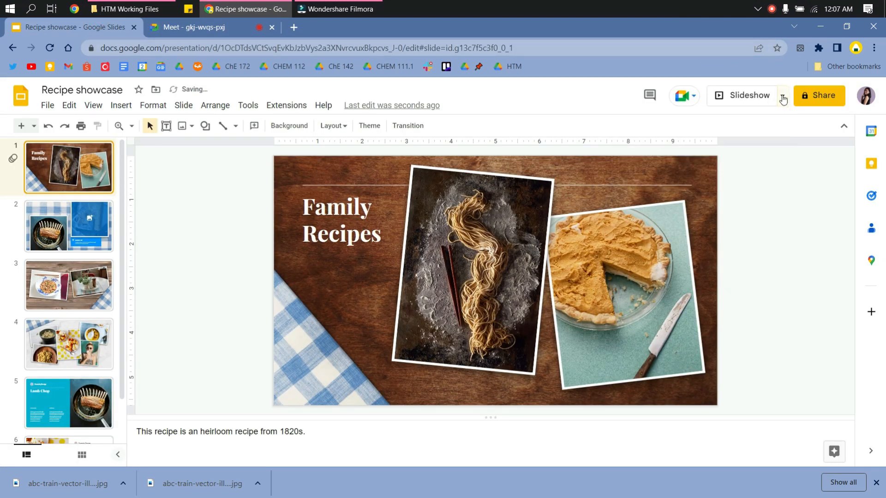
click(783, 95)
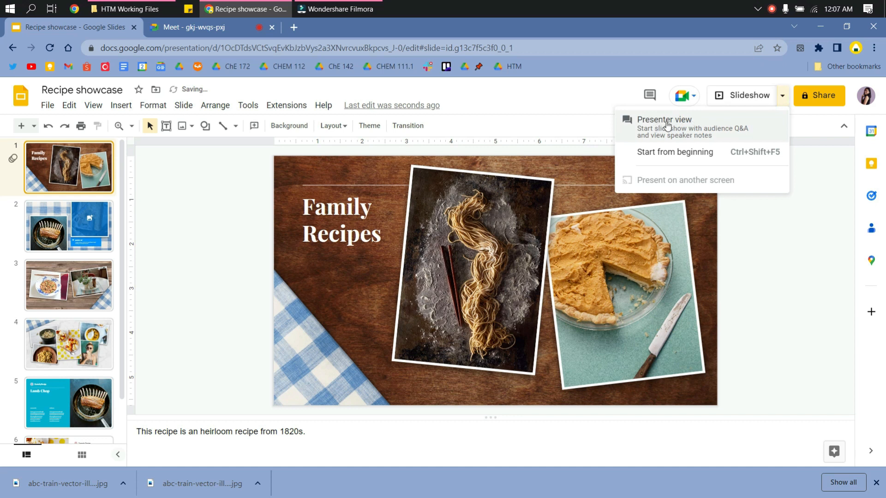
click(664, 119)
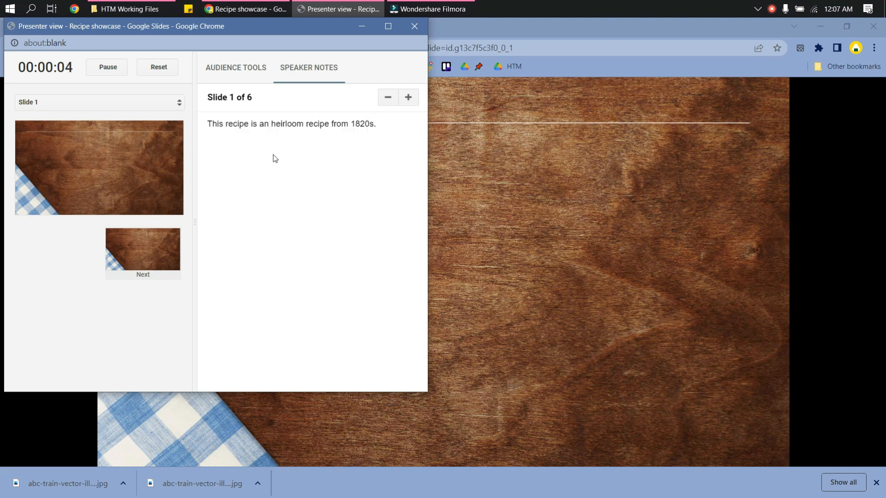
Step: Check Audience tools, return to Speaker notes, and advance the deck to slide 3 of 6
click(236, 67)
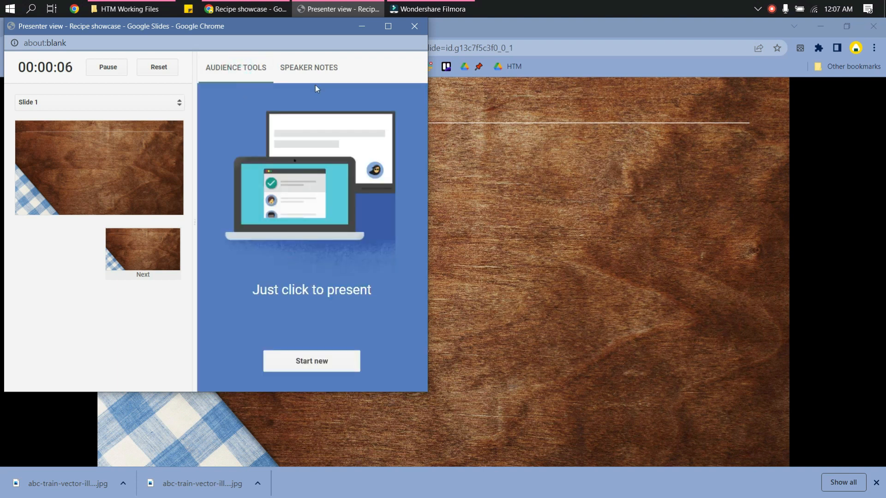
click(308, 68)
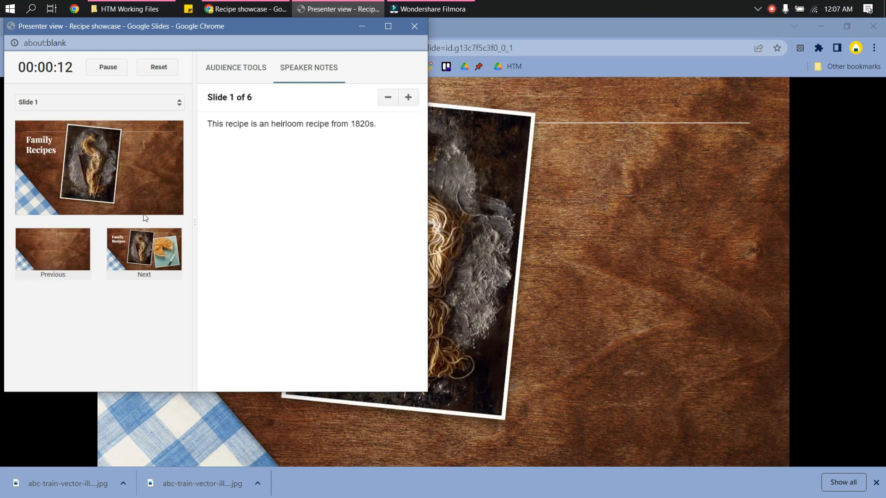
click(144, 251)
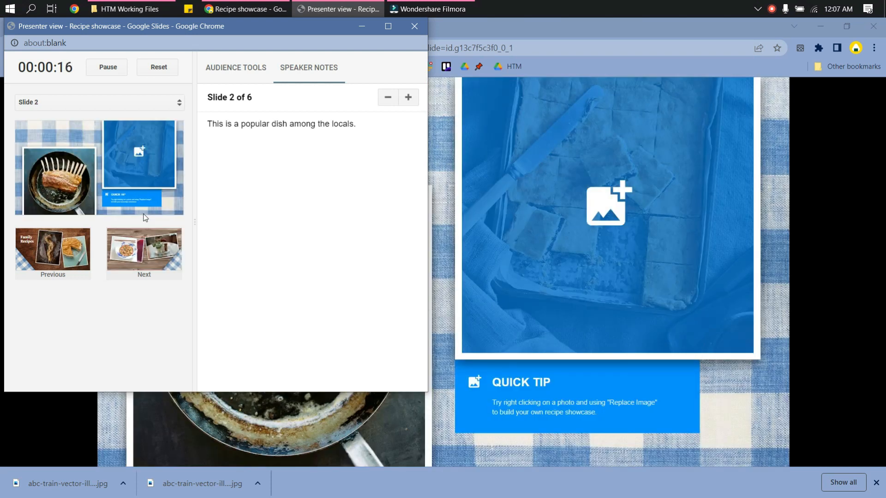
click(144, 249)
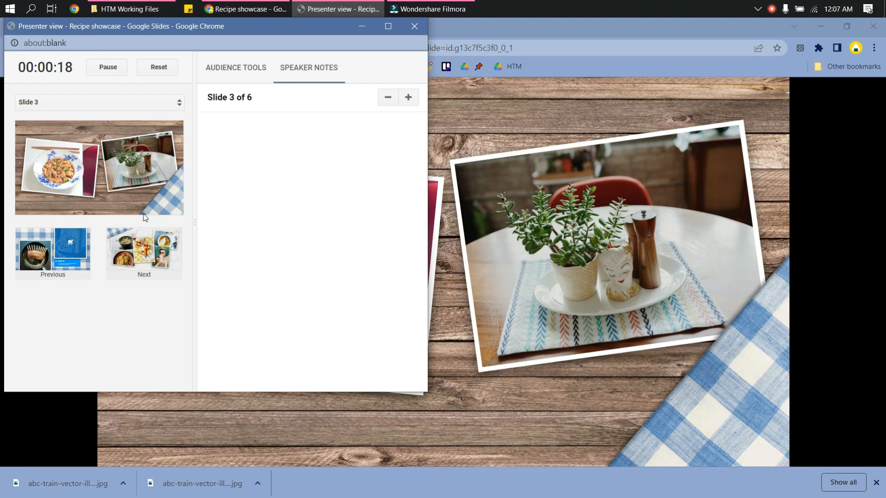
Step: Bring the Google Meet call to the front while the deck keeps presenting
click(53, 250)
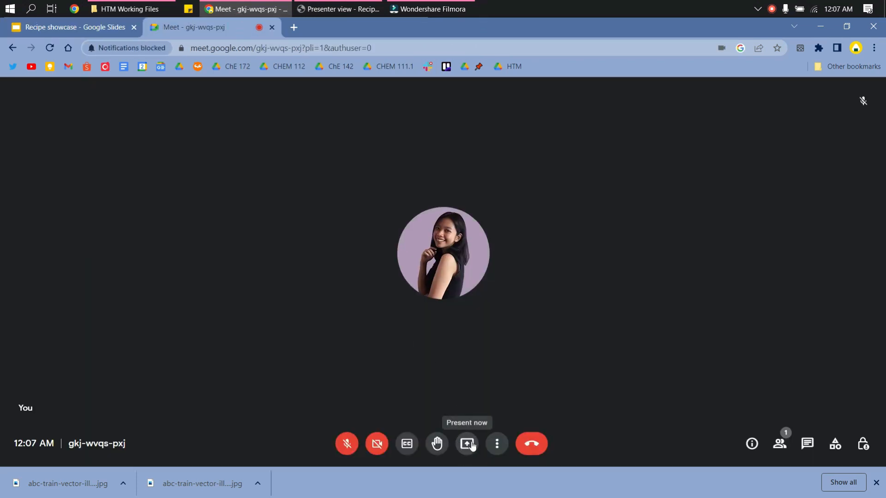
Step: Share the Recipe showcase - Google Slides tab with the Meet call via Present now
click(467, 444)
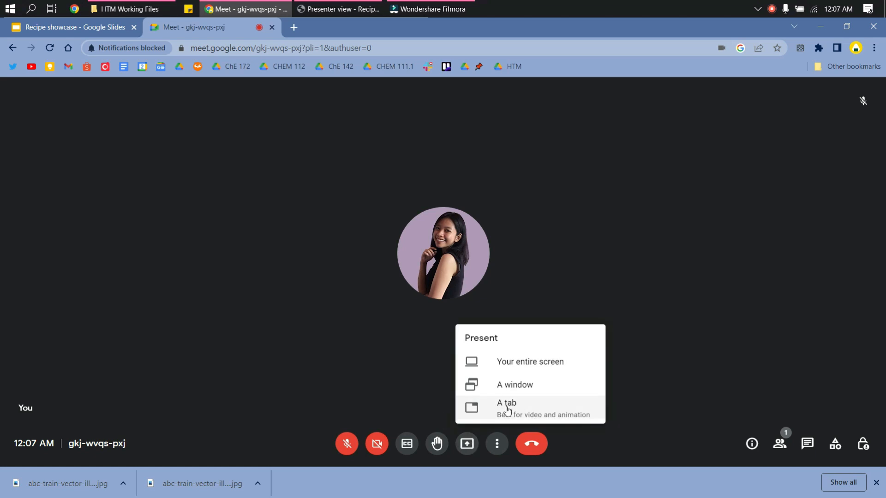
click(507, 403)
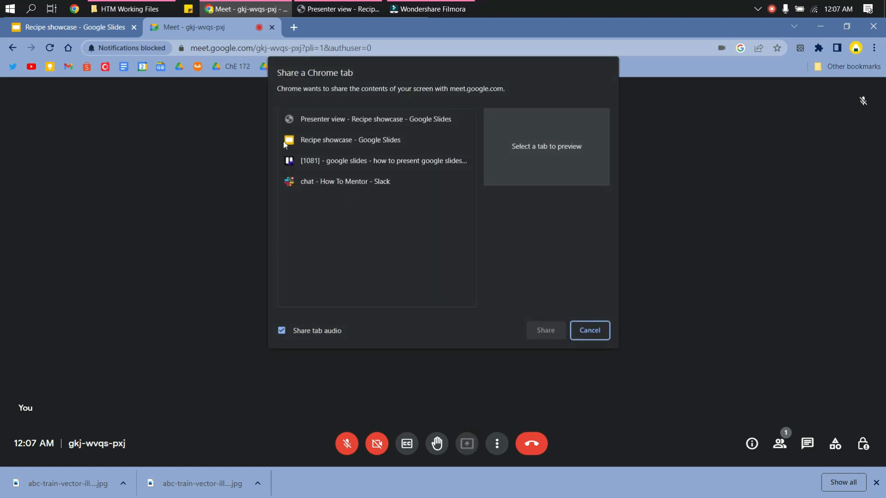
mouse_move(367, 146)
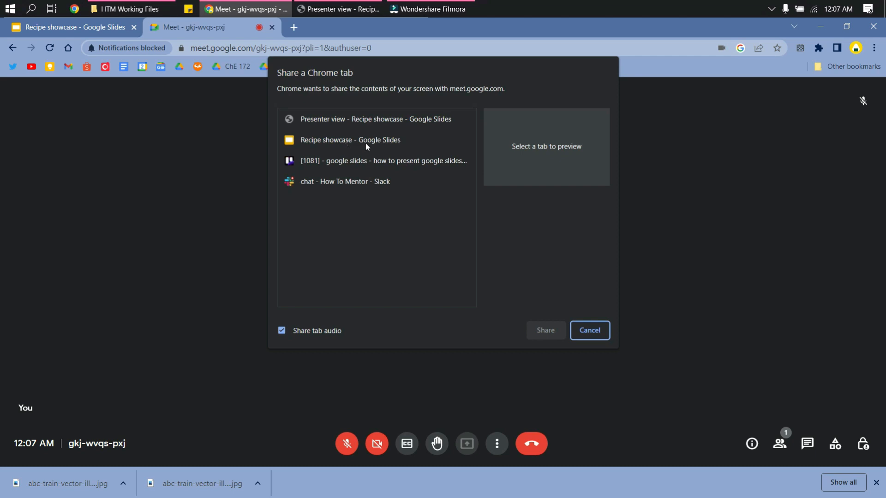
click(544, 330)
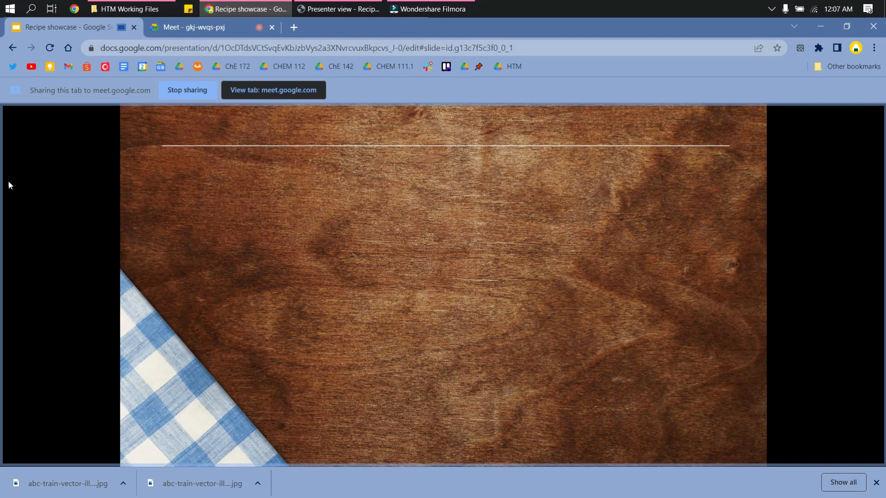
mouse_move(558, 130)
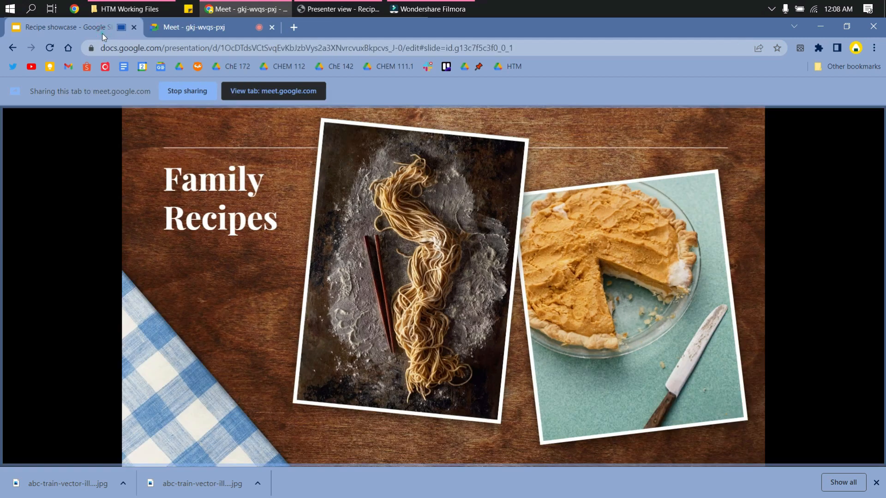
Step: Bring the presenter view window back in front, showing slide 1 and its heirloom recipe note
click(338, 9)
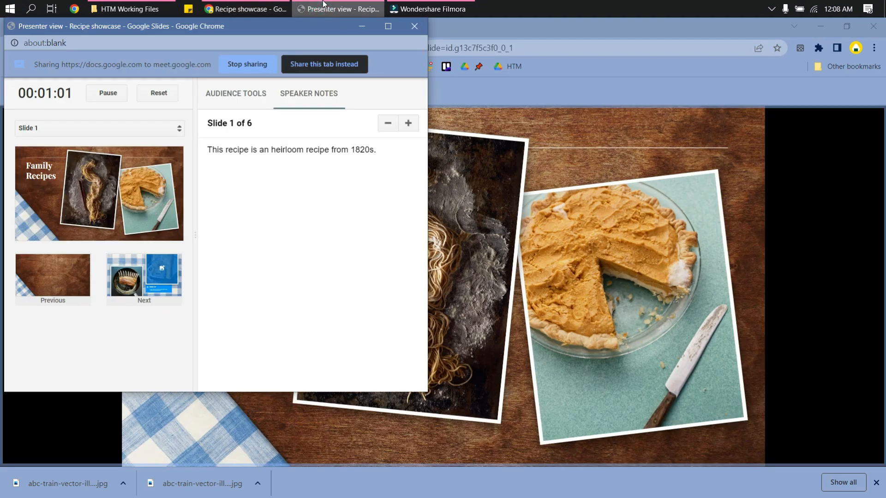